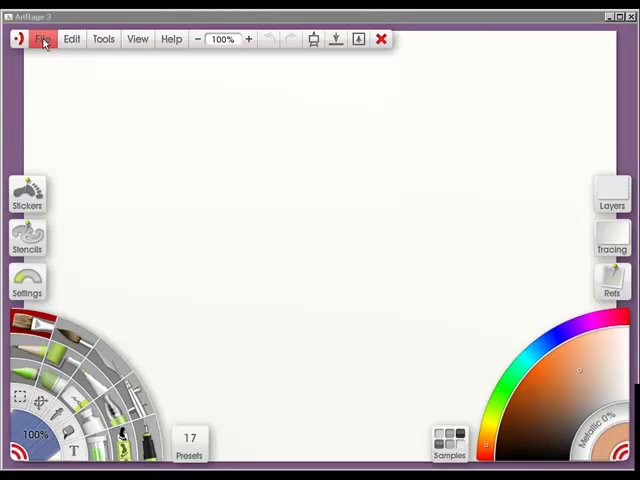
Step: Open the first recent painting, a portrait of a blonde woman, from the File menu
{"action": "left_click", "coordinate": [42, 38]}
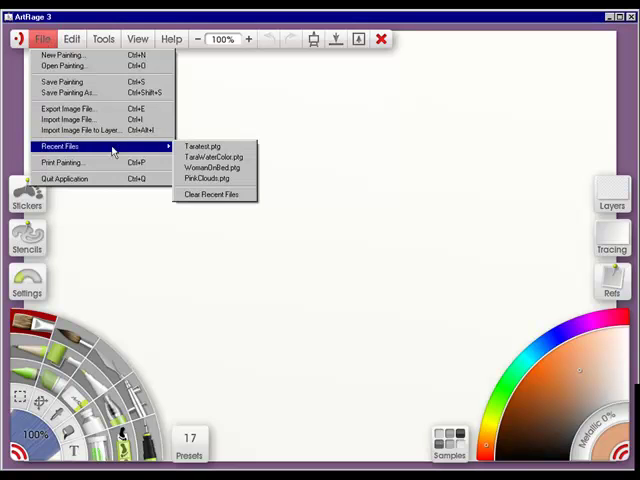
{"action": "mouse_move", "coordinate": [200, 148]}
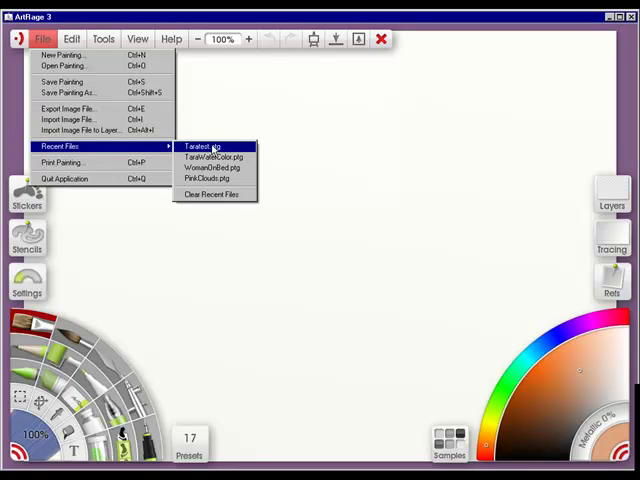
{"action": "left_click", "coordinate": [200, 146]}
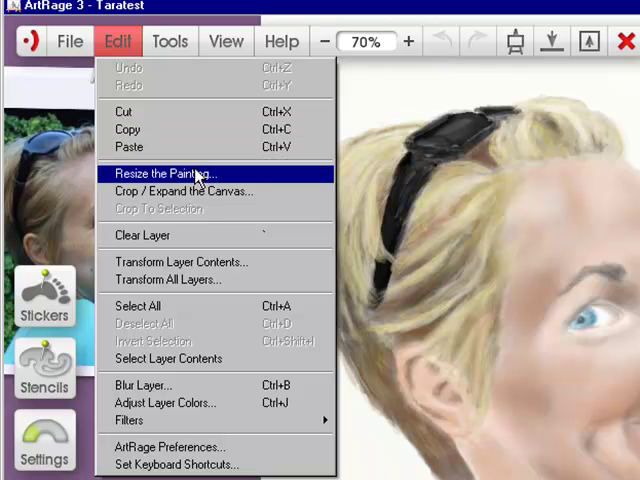
Step: Bring up Resize the Painting, view print size (2.47 by 3.41 in at 300 ppi), and return to screen pixels
{"action": "left_click", "coordinate": [172, 172]}
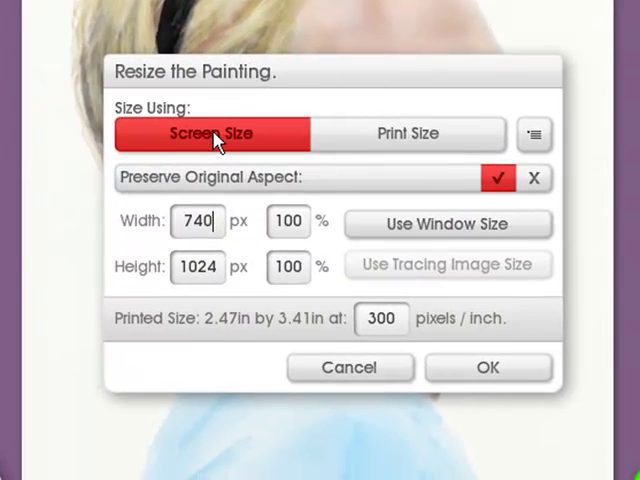
{"action": "mouse_move", "coordinate": [376, 138]}
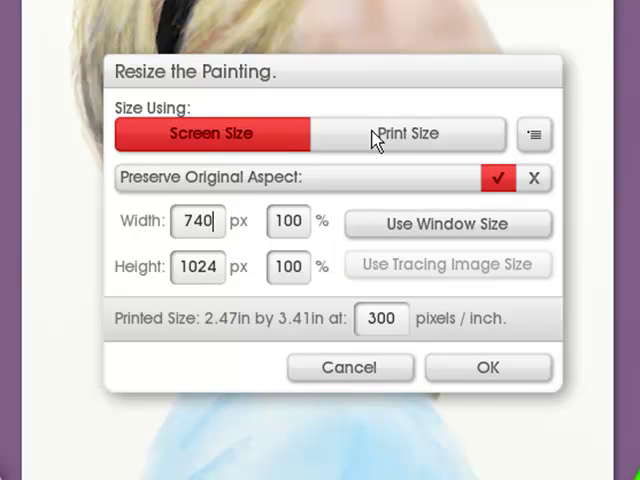
{"action": "mouse_move", "coordinate": [276, 170]}
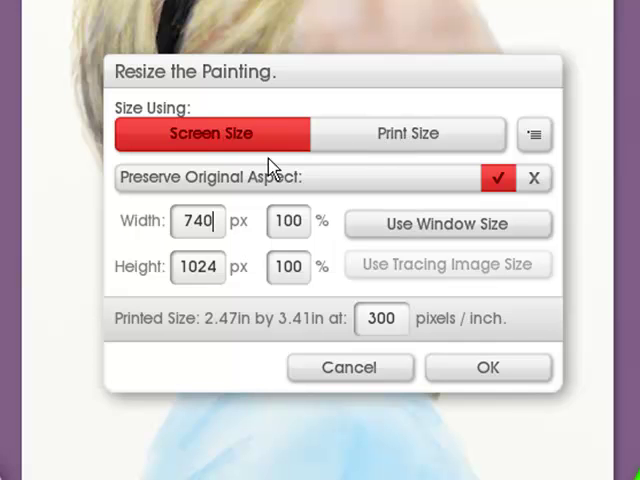
{"action": "left_click", "coordinate": [408, 132]}
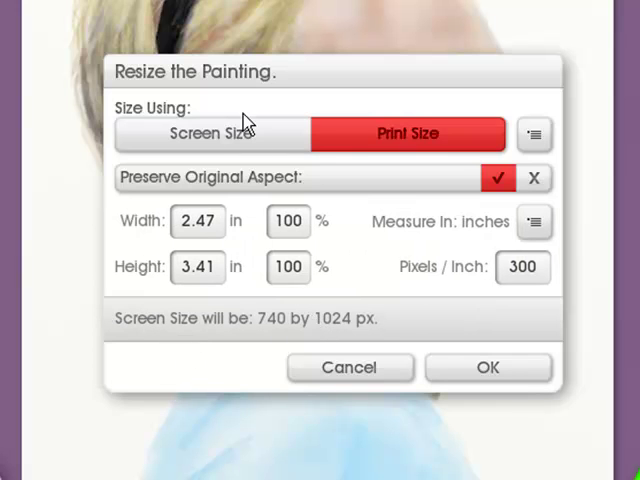
{"action": "left_click", "coordinate": [210, 132]}
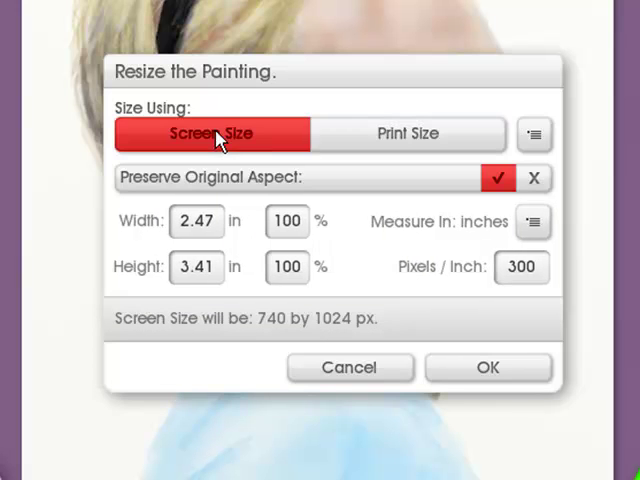
{"action": "left_click", "coordinate": [210, 132]}
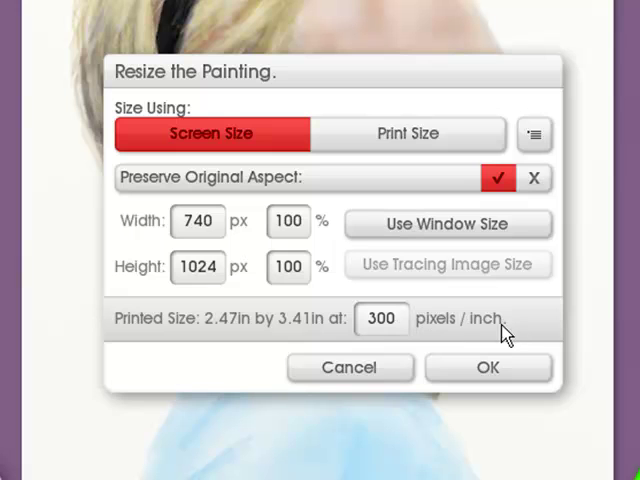
{"action": "mouse_move", "coordinate": [318, 122]}
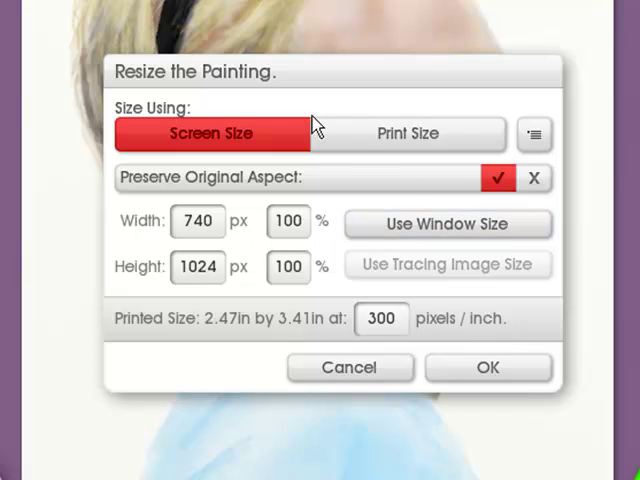
{"action": "mouse_move", "coordinate": [318, 128]}
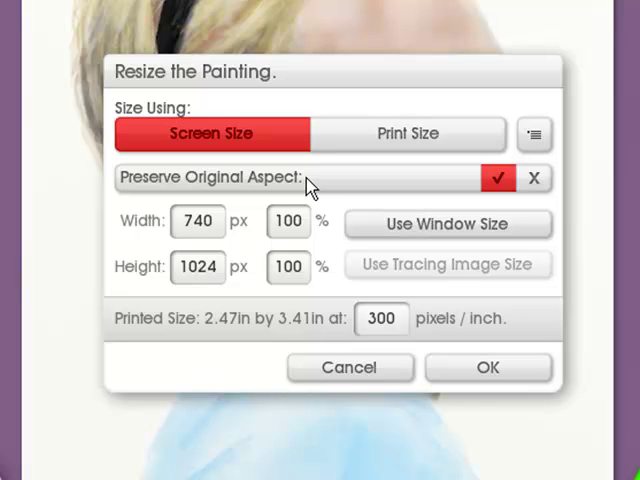
{"action": "mouse_move", "coordinate": [498, 178]}
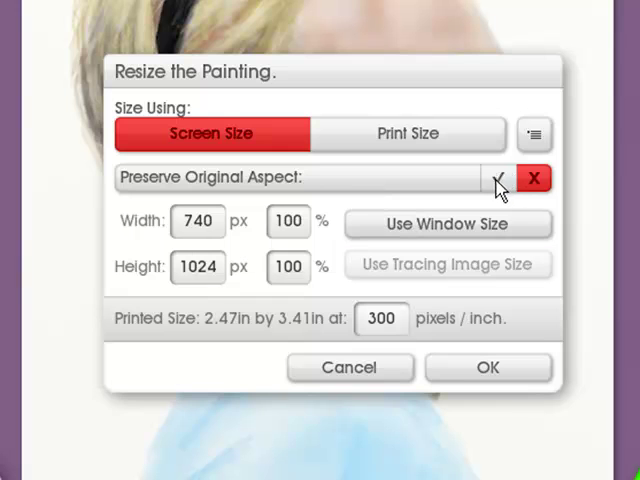
Step: Resize the painting to 840 by 1162 pixels with aspect preserved and confirm
{"action": "left_click", "coordinate": [498, 178]}
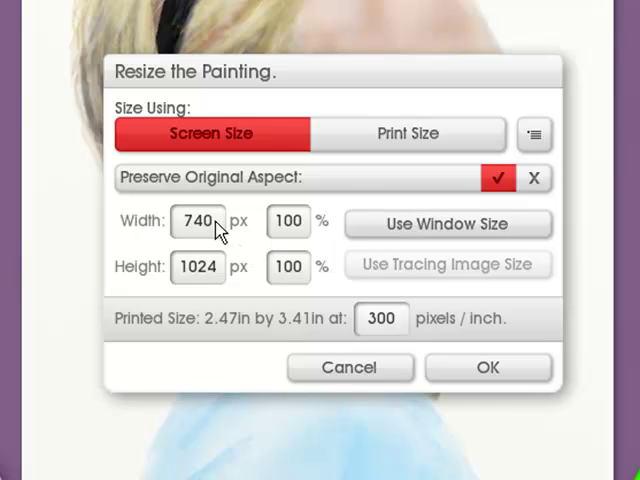
{"action": "mouse_move", "coordinate": [216, 228]}
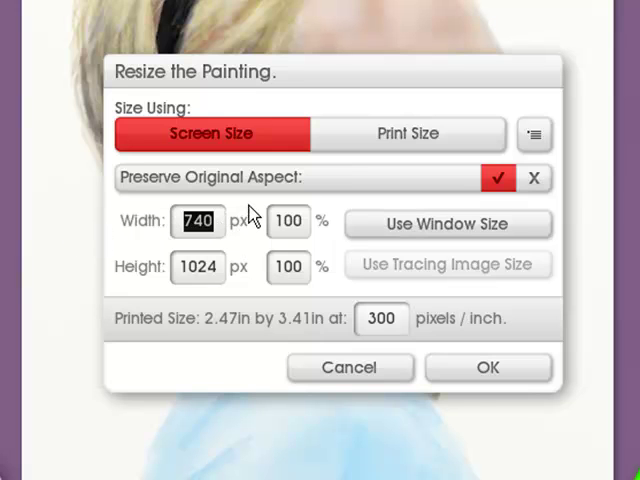
{"action": "type", "text": "84"}
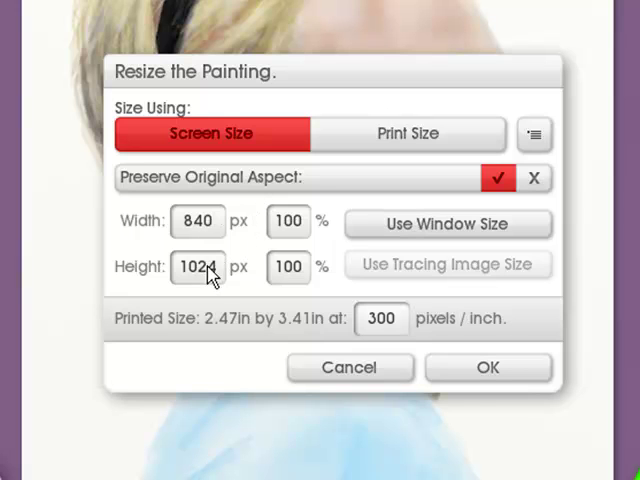
{"action": "type", "text": "1162"}
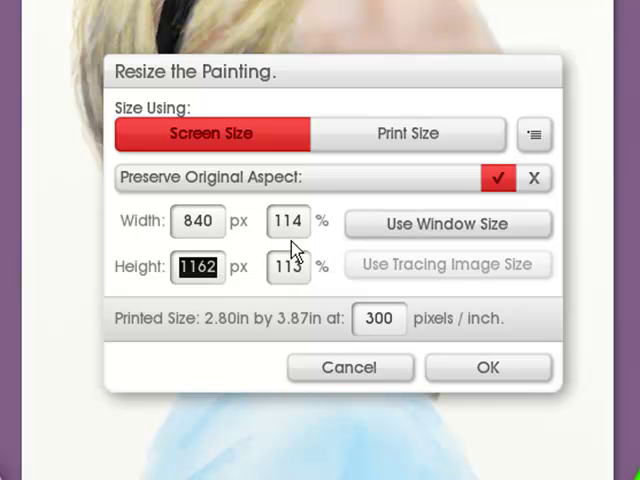
{"action": "mouse_move", "coordinate": [318, 280]}
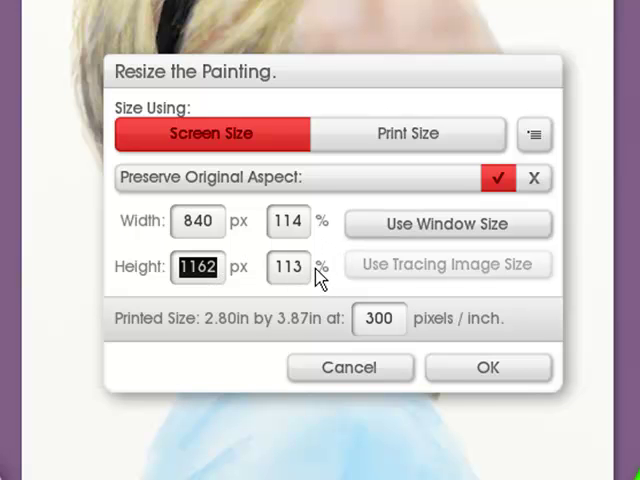
{"action": "mouse_move", "coordinate": [456, 344]}
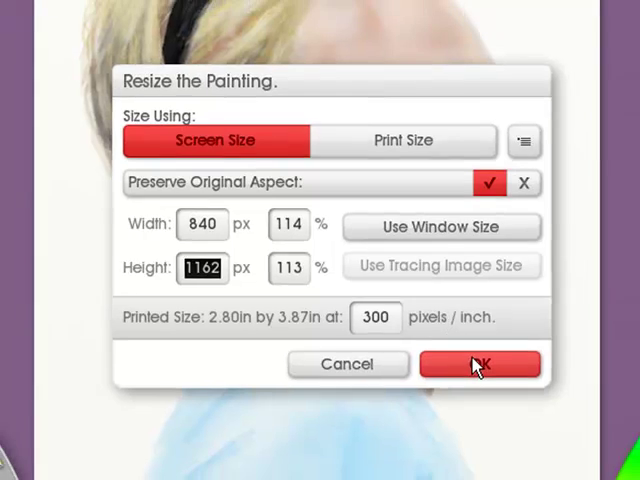
{"action": "left_click", "coordinate": [480, 364]}
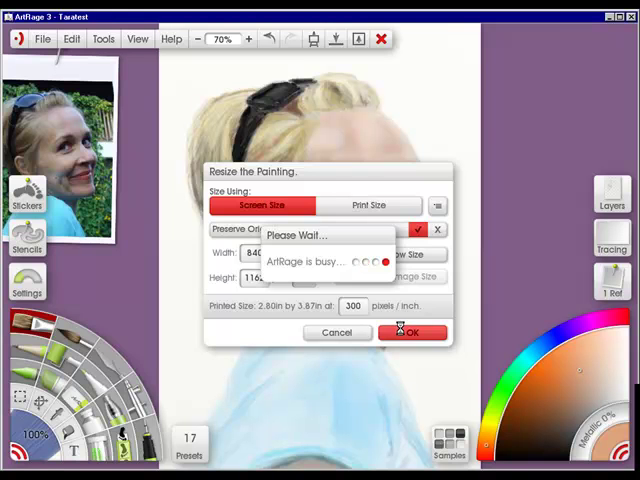
Step: After the resize completes, bring up the Edit menu again for the portrait
{"action": "left_click", "coordinate": [412, 332]}
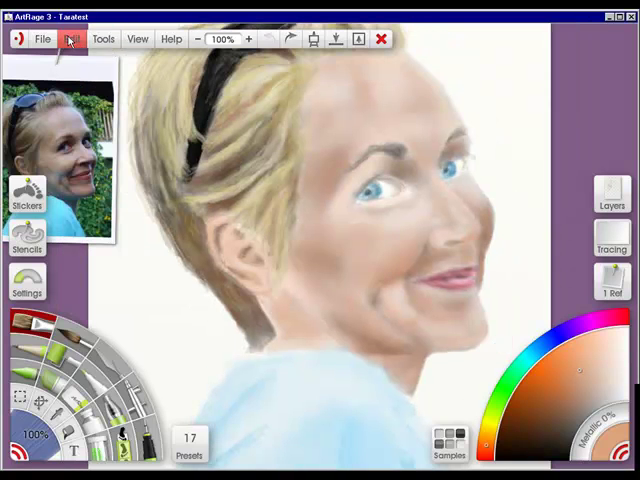
{"action": "left_click", "coordinate": [72, 40]}
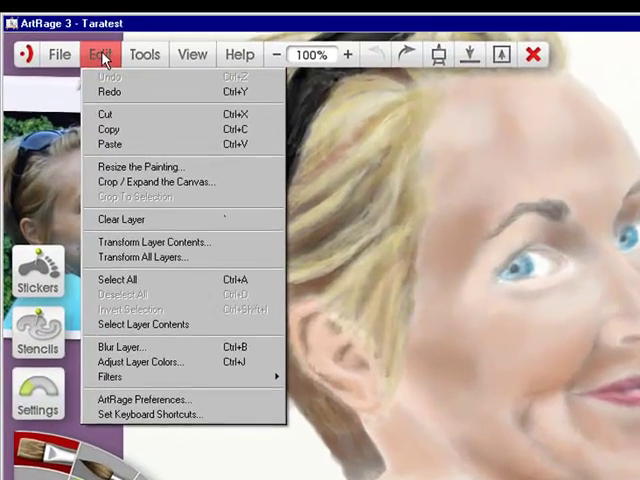
{"action": "mouse_move", "coordinate": [184, 188]}
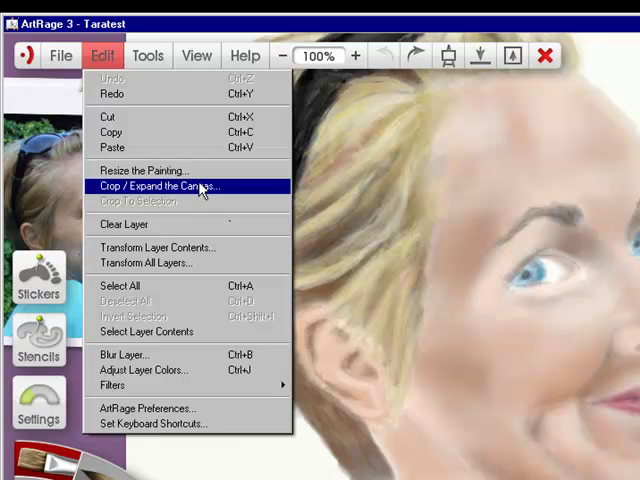
{"action": "left_click", "coordinate": [168, 186]}
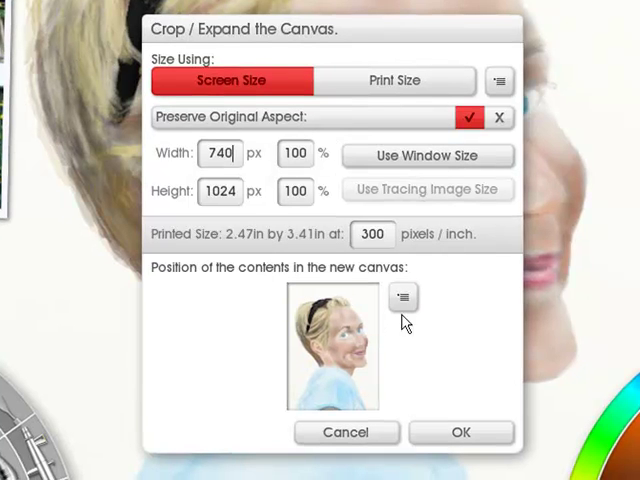
{"action": "mouse_move", "coordinate": [336, 376]}
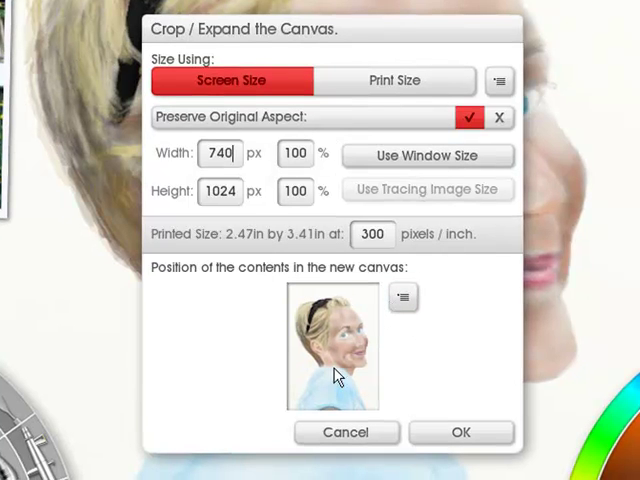
{"action": "mouse_move", "coordinate": [324, 84]}
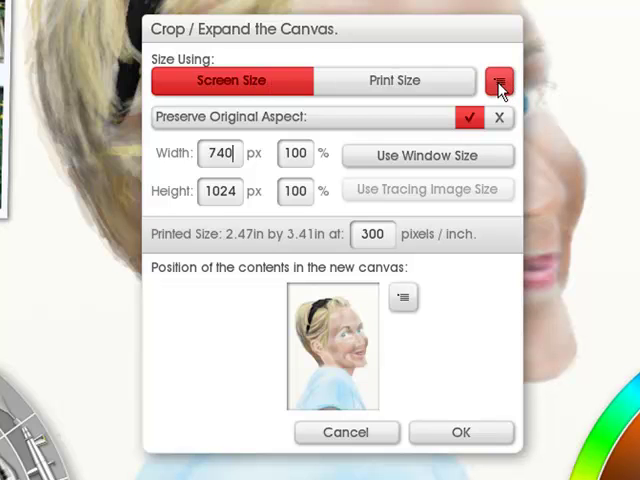
{"action": "left_click", "coordinate": [496, 80]}
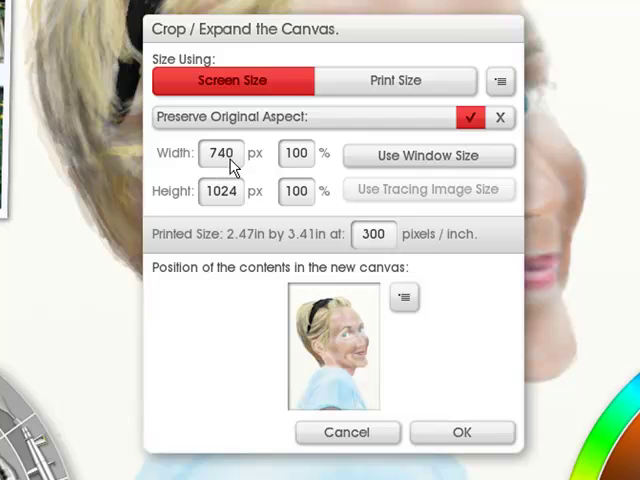
Step: Enter a canvas width of 940 px so the height follows to 1301 px at 127 percent
{"action": "triple_click", "coordinate": [220, 152]}
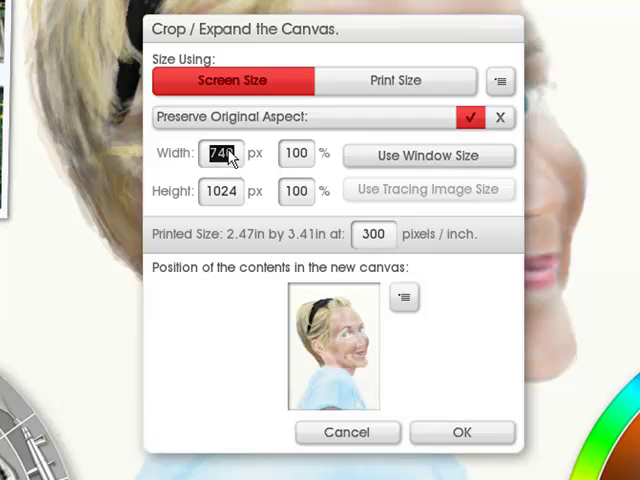
{"action": "type", "text": "940"}
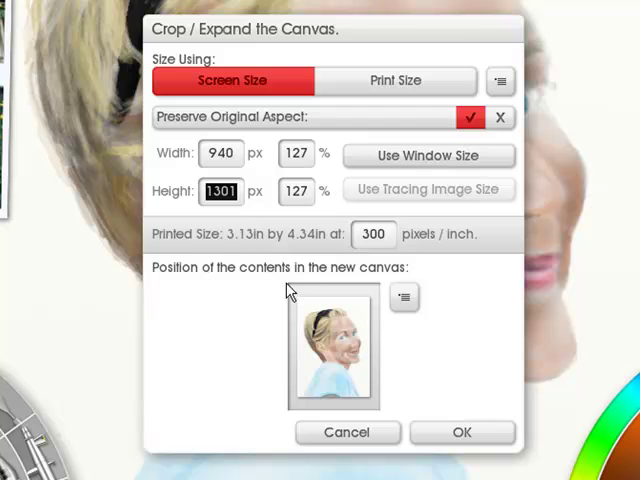
{"action": "mouse_move", "coordinate": [372, 292]}
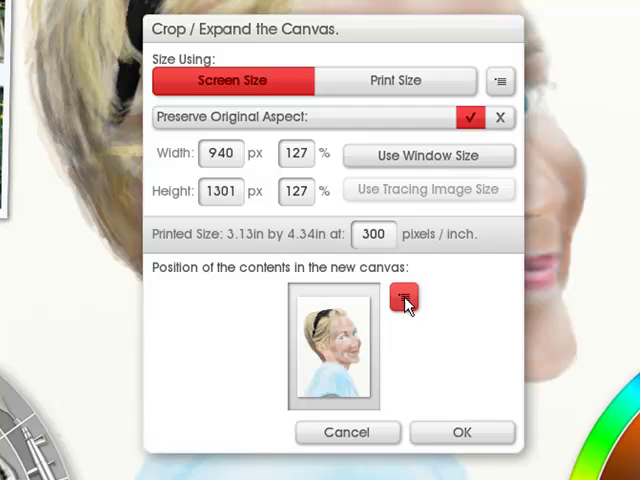
Step: Preview Top Right and Bottom Left content placements, then anchor the portrait at Bottom Right
{"action": "left_click", "coordinate": [404, 300]}
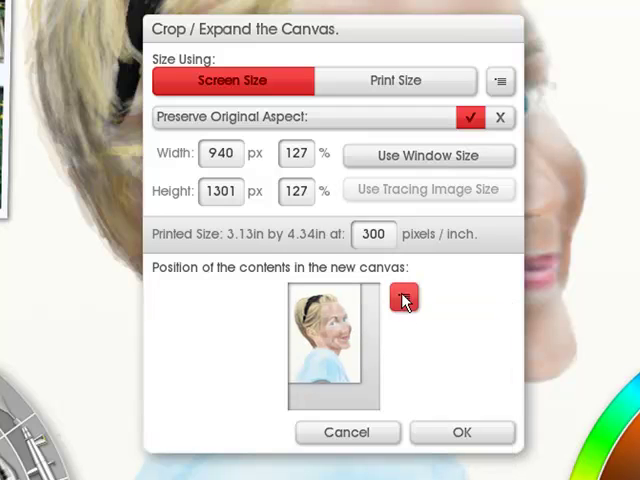
{"action": "left_click", "coordinate": [404, 298]}
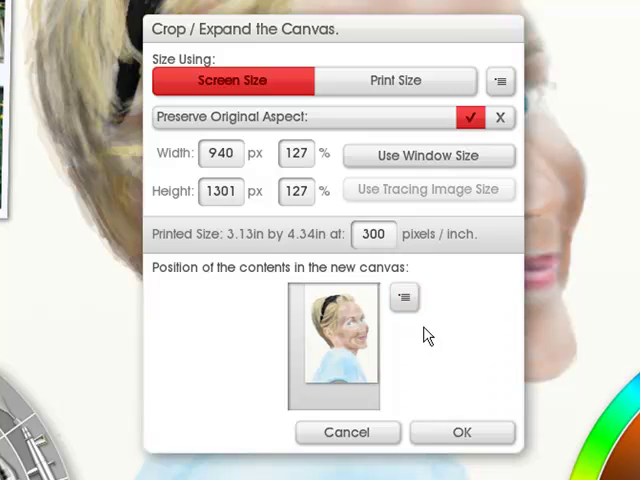
{"action": "left_click", "coordinate": [404, 296]}
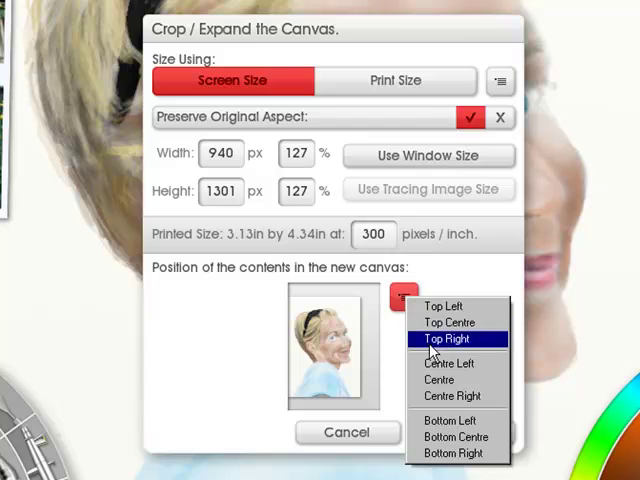
{"action": "left_click", "coordinate": [448, 340]}
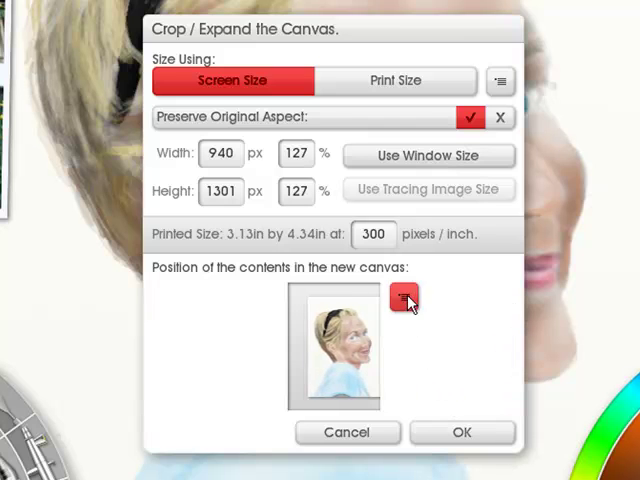
{"action": "left_click", "coordinate": [404, 298]}
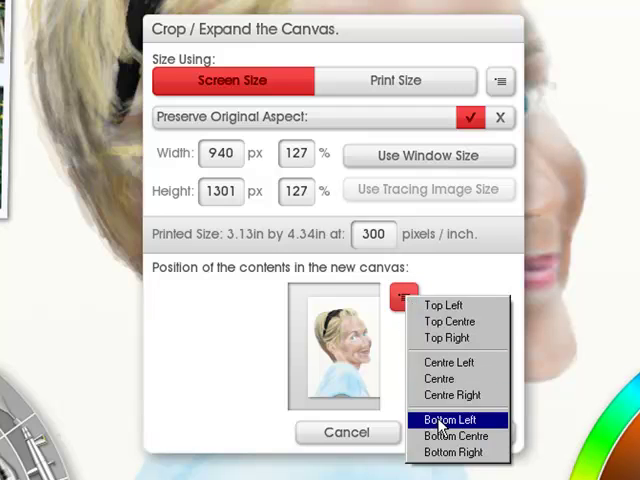
{"action": "left_click", "coordinate": [450, 420]}
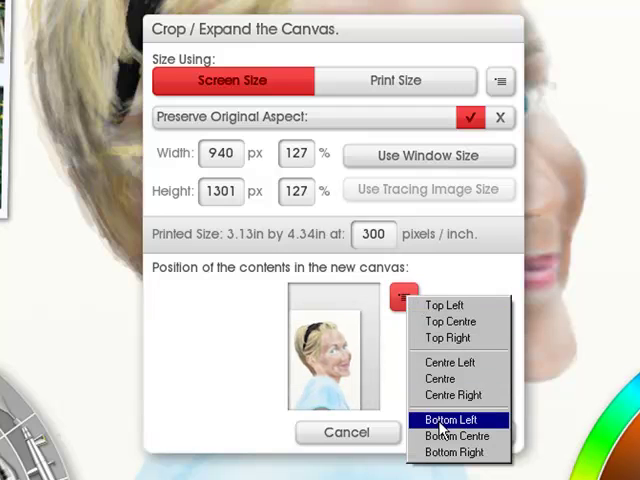
{"action": "left_click", "coordinate": [452, 420]}
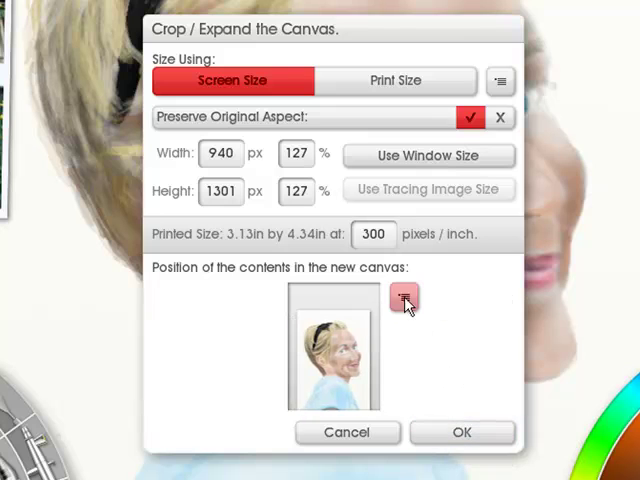
{"action": "left_click", "coordinate": [404, 298]}
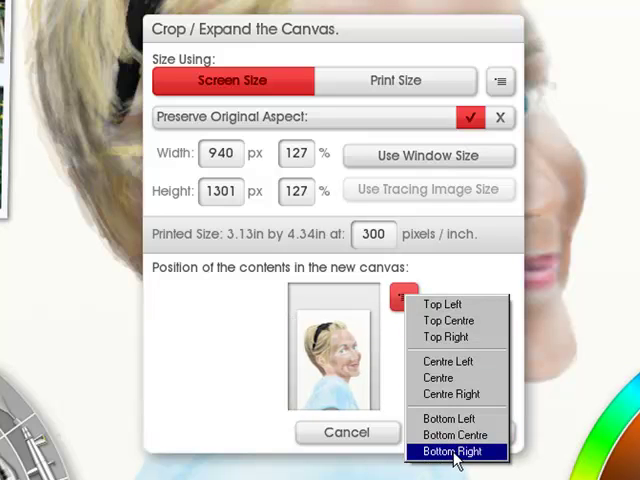
{"action": "left_click", "coordinate": [456, 452]}
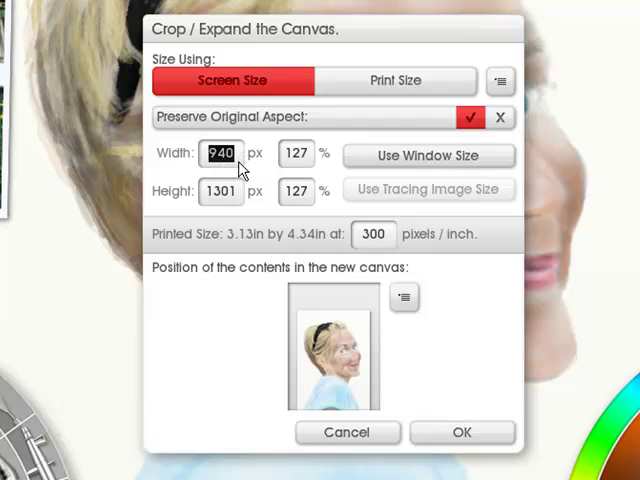
Step: Set the canvas width to 840 px (height 1162) and apply the crop, returning to the portrait
{"action": "type", "text": "84"}
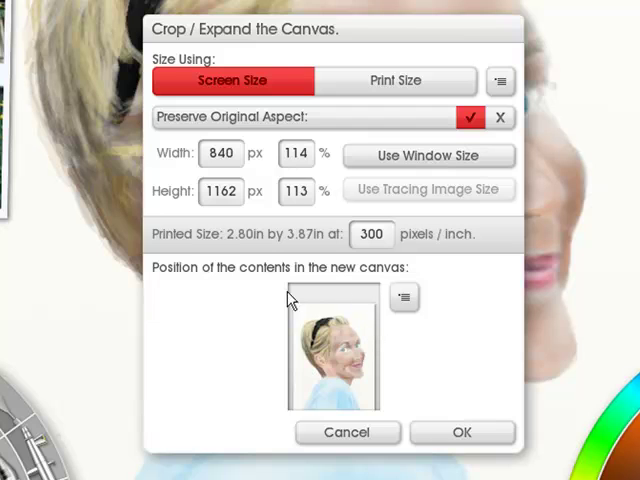
{"action": "mouse_move", "coordinate": [332, 292]}
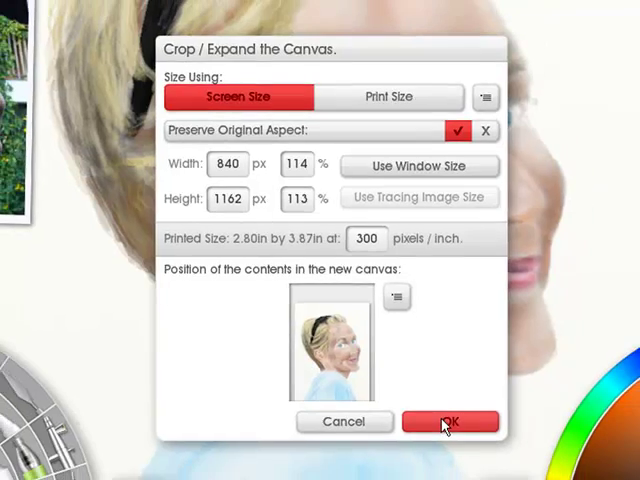
{"action": "left_click", "coordinate": [450, 420]}
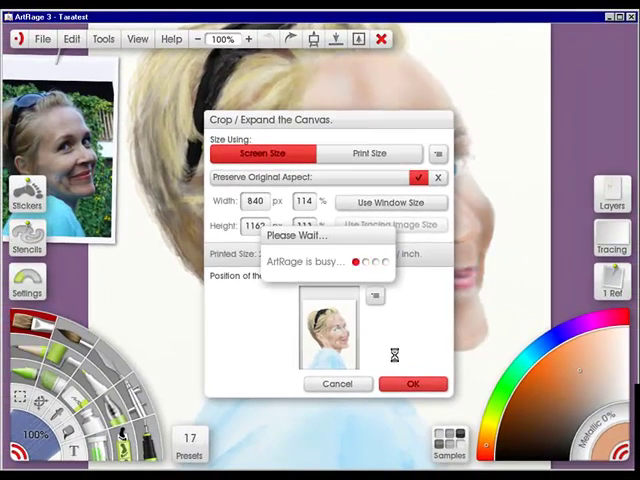
{"action": "left_click", "coordinate": [412, 384]}
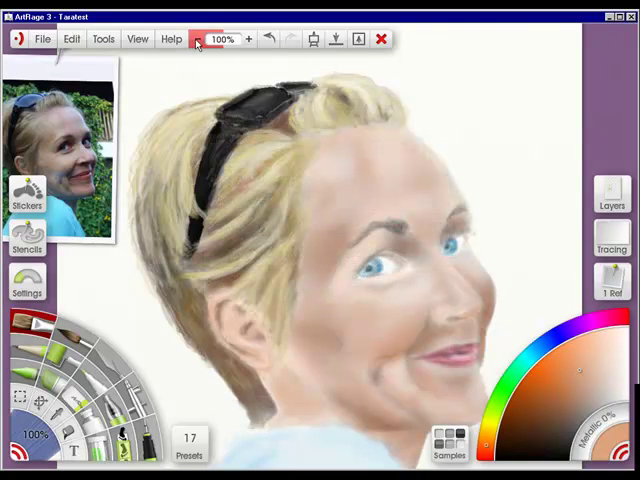
{"action": "left_click", "coordinate": [202, 40]}
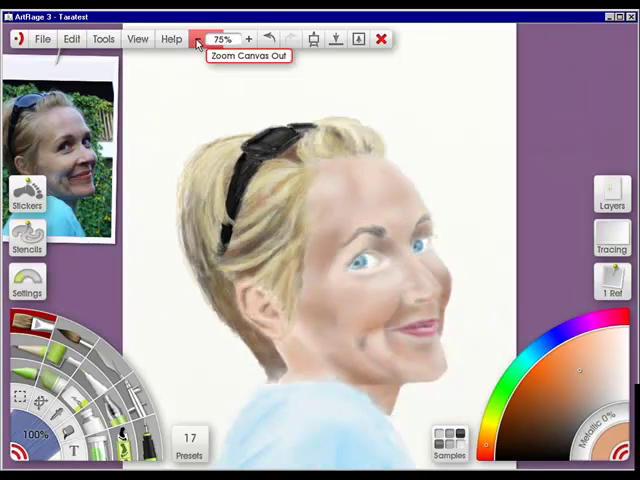
{"action": "left_click", "coordinate": [198, 38]}
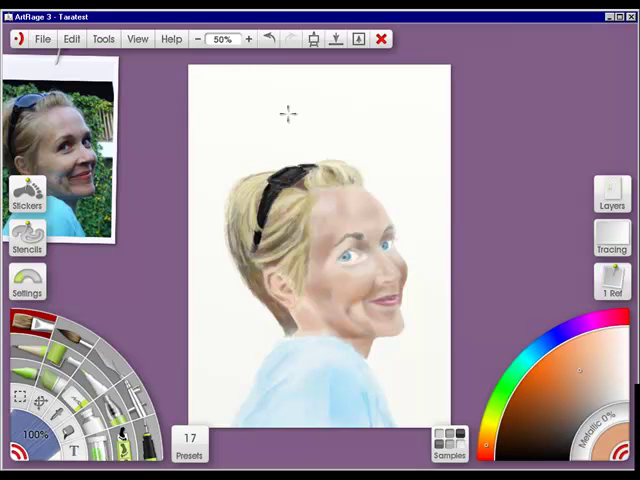
{"action": "mouse_move", "coordinate": [440, 78]}
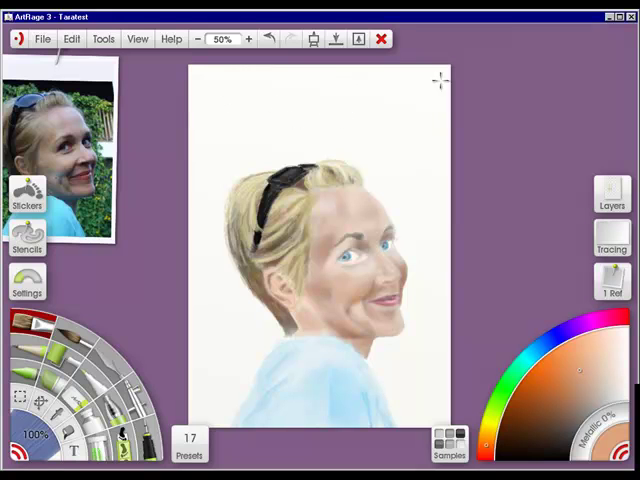
{"action": "mouse_move", "coordinate": [218, 354]}
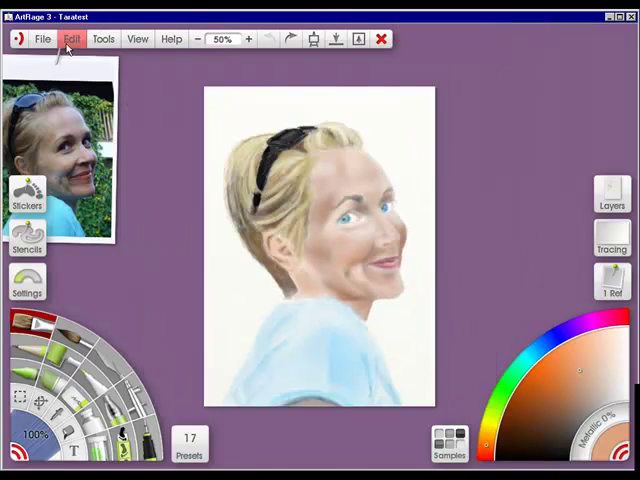
{"action": "left_click", "coordinate": [72, 38]}
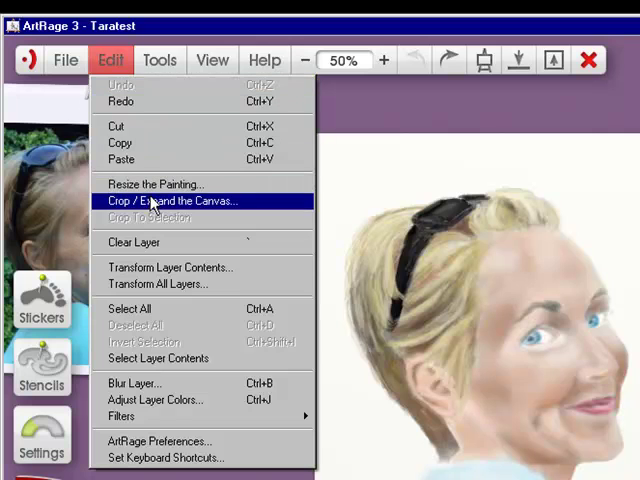
{"action": "mouse_move", "coordinate": [150, 216]}
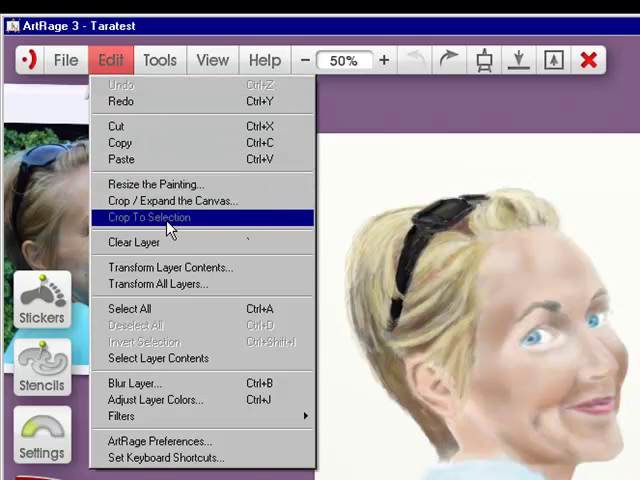
{"action": "mouse_move", "coordinate": [180, 224]}
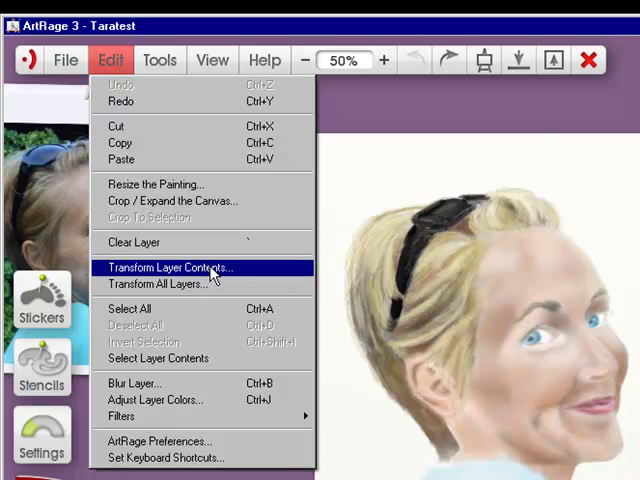
{"action": "left_click", "coordinate": [170, 268]}
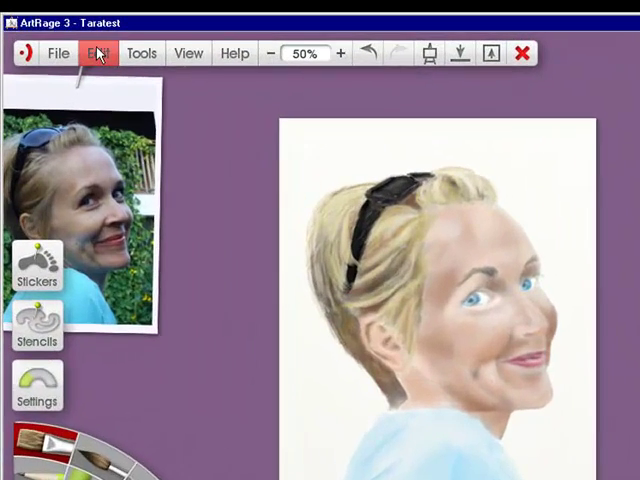
{"action": "left_click", "coordinate": [96, 52]}
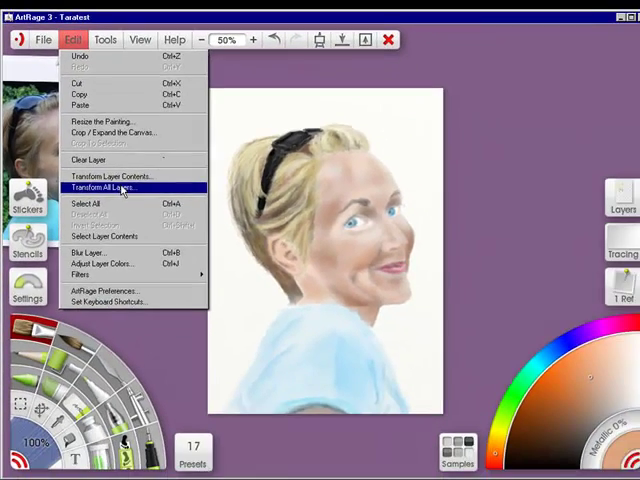
{"action": "left_click", "coordinate": [96, 188]}
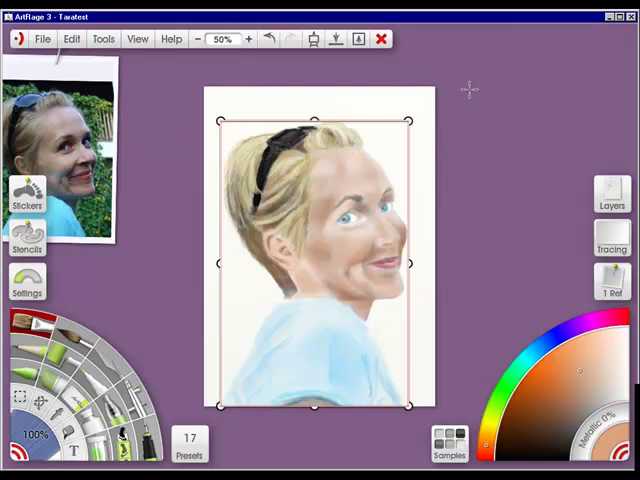
{"action": "left_click", "coordinate": [72, 38]}
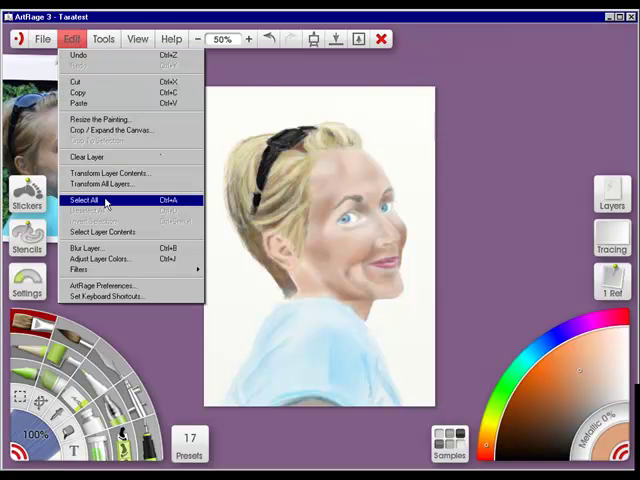
{"action": "left_click", "coordinate": [84, 200]}
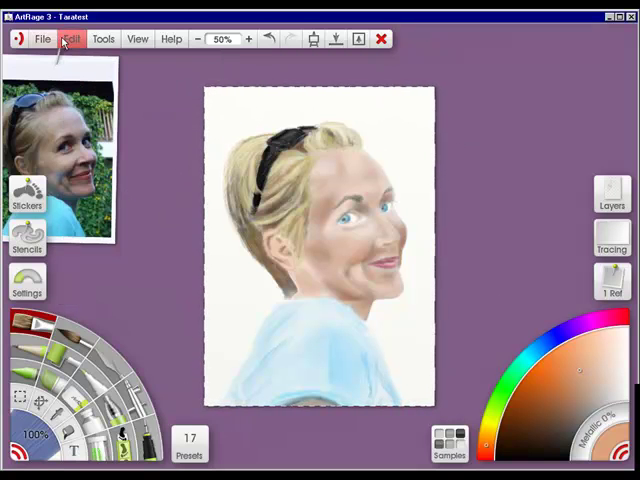
{"action": "left_click", "coordinate": [70, 38]}
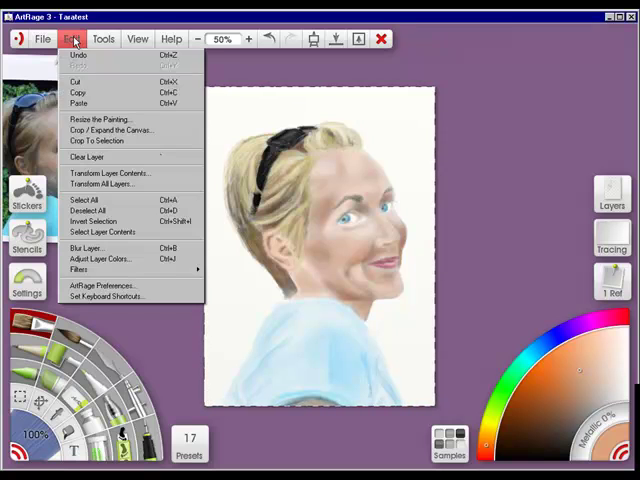
{"action": "mouse_move", "coordinate": [88, 212]}
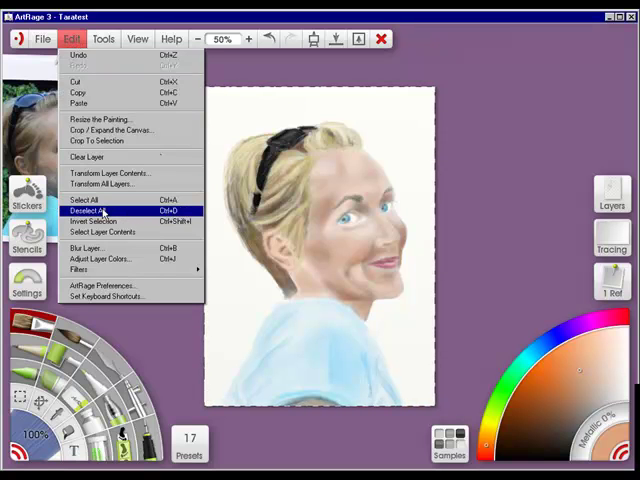
{"action": "mouse_move", "coordinate": [92, 220]}
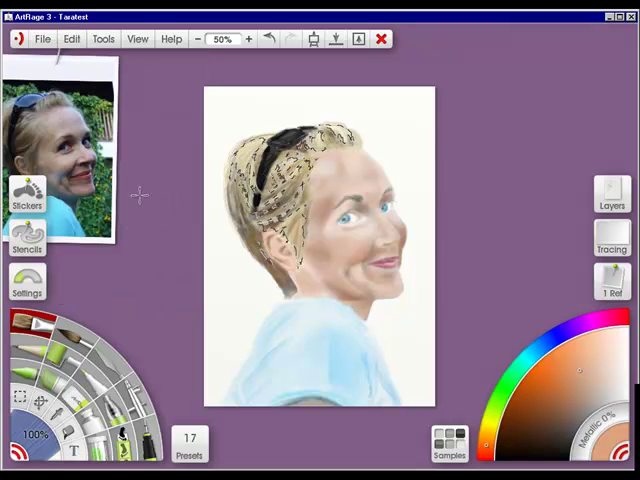
{"action": "left_click", "coordinate": [72, 38]}
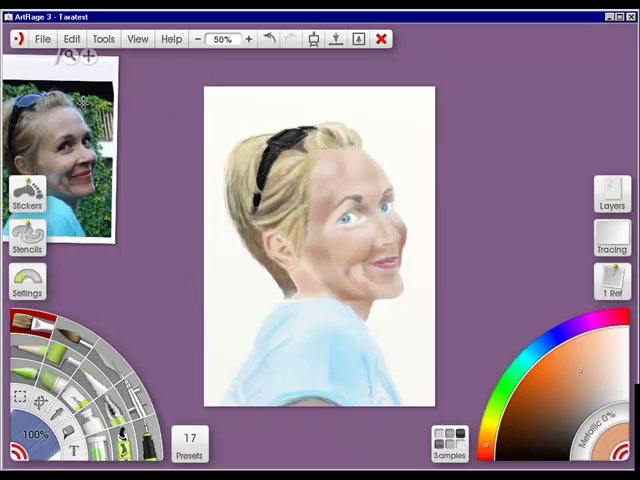
{"action": "left_click", "coordinate": [72, 38]}
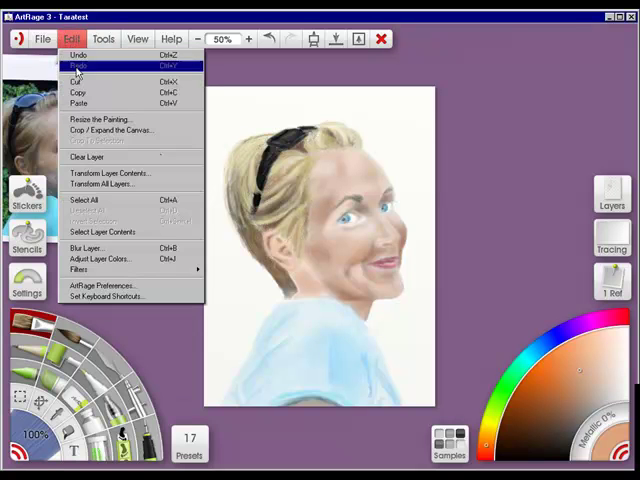
{"action": "mouse_move", "coordinate": [110, 260]}
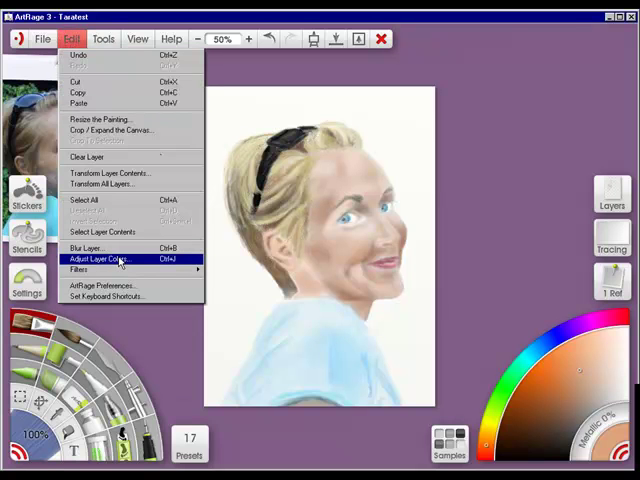
Step: Bring up Adjust Layer Colors and raise the brightness preview on the portrait layer
{"action": "left_click", "coordinate": [104, 258]}
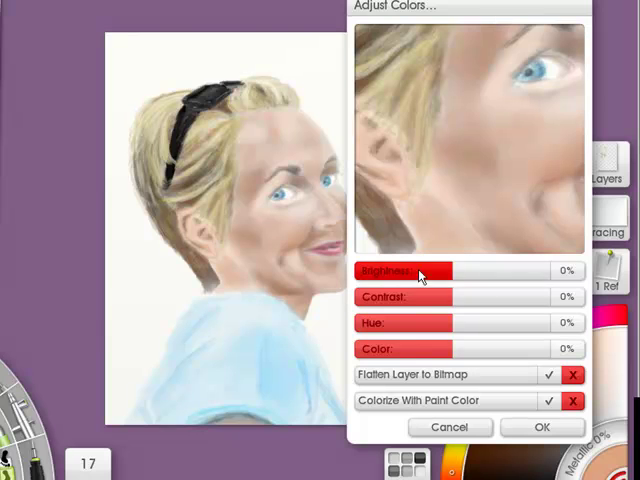
{"action": "left_click_drag", "start_coordinate": [450, 272], "coordinate": [444, 272]}
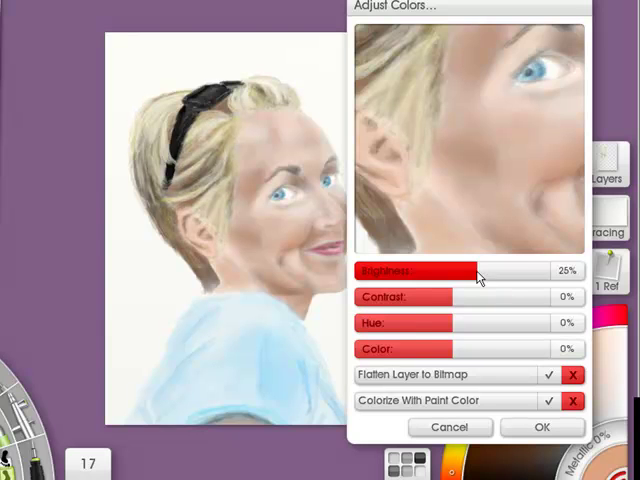
{"action": "left_click_drag", "start_coordinate": [478, 270], "coordinate": [510, 270]}
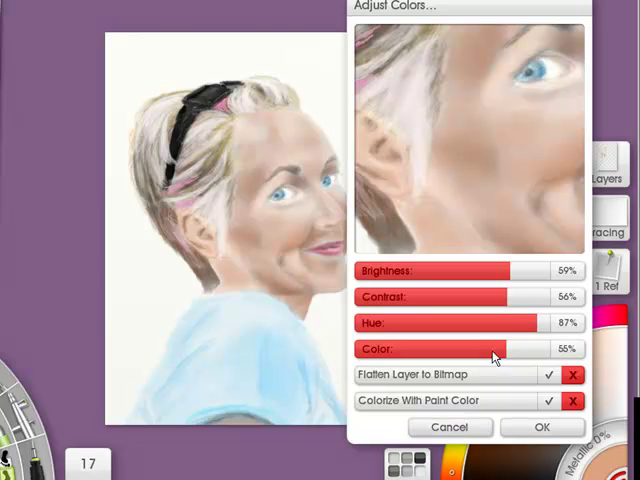
{"action": "mouse_move", "coordinate": [448, 428]}
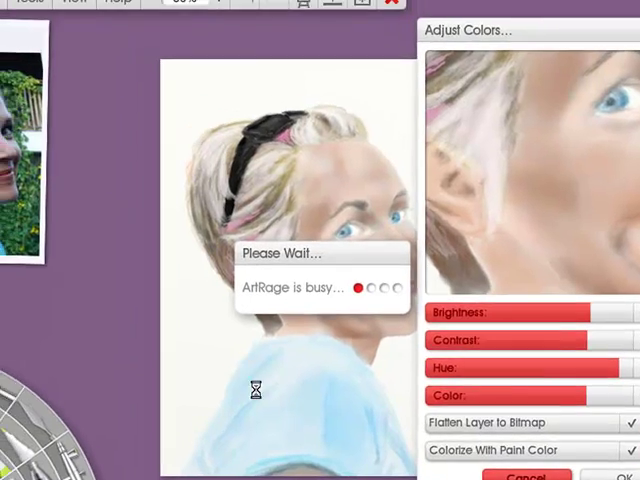
Step: Reopen the Edit menu to reach the Filters and Little Ink Pot submenu
{"action": "left_click", "coordinate": [108, 56]}
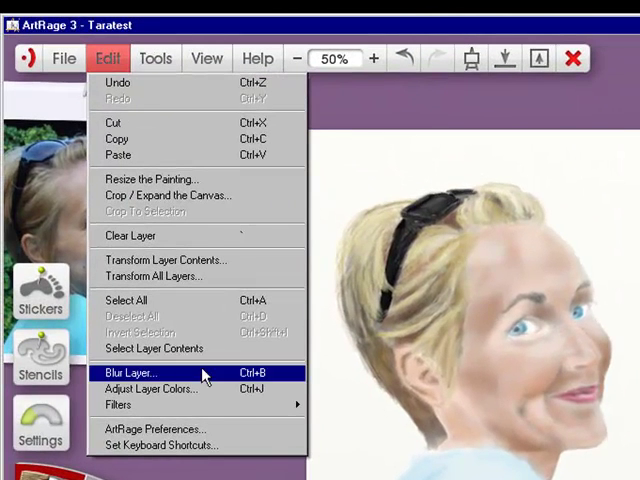
{"action": "mouse_move", "coordinate": [118, 404]}
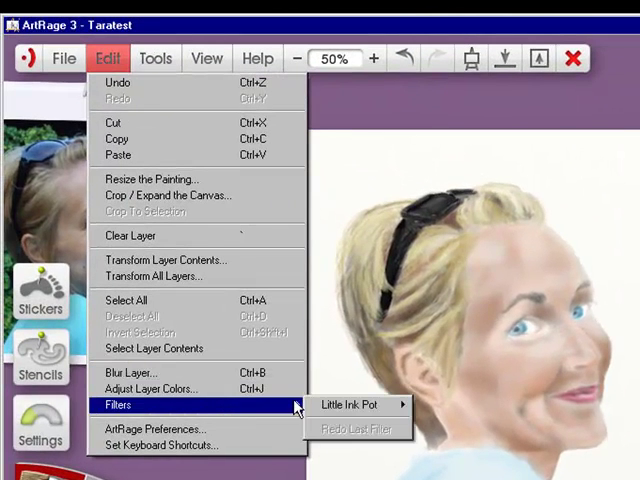